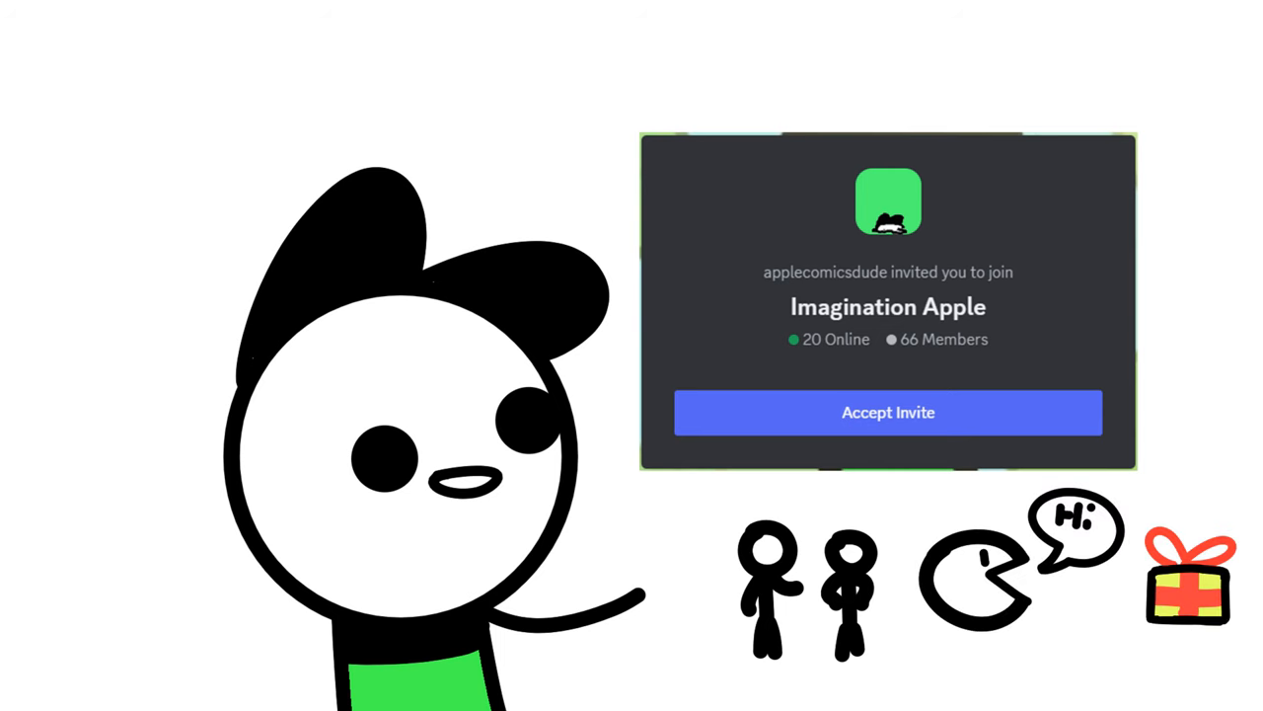
Play the outro until the Discord invite card fades, leaving the waving green-shirted character
left_click(887, 413)
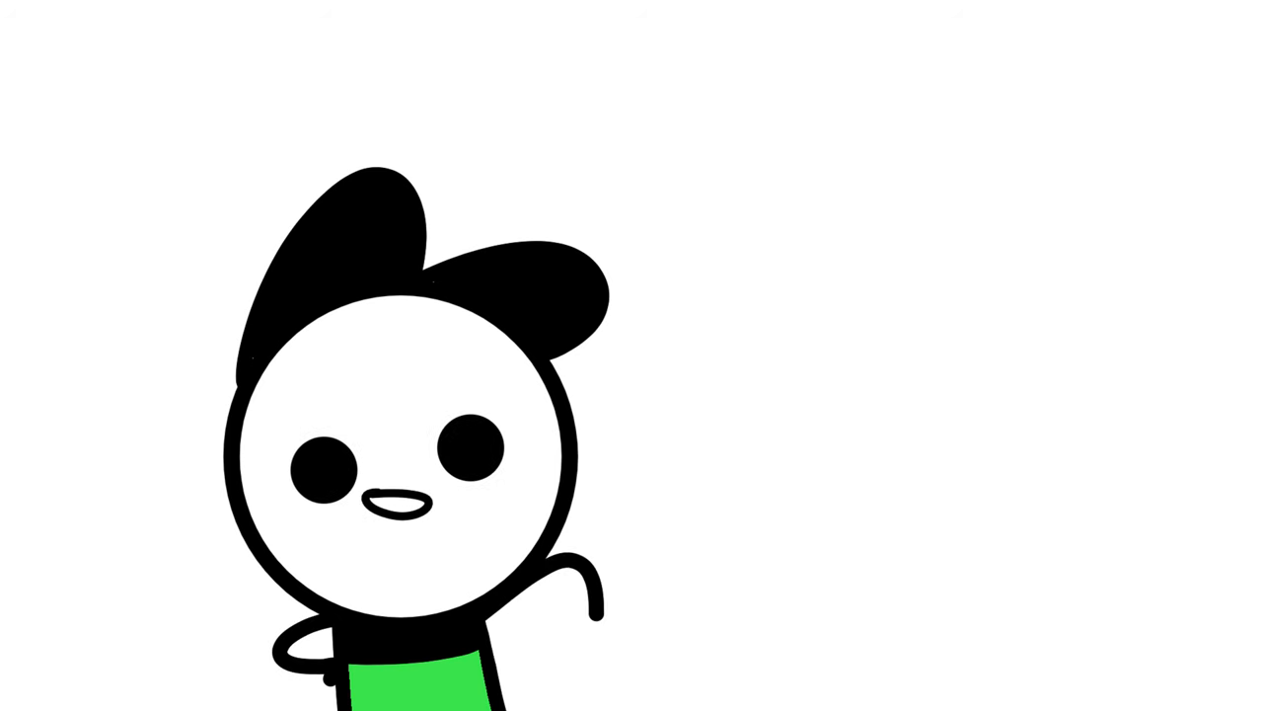